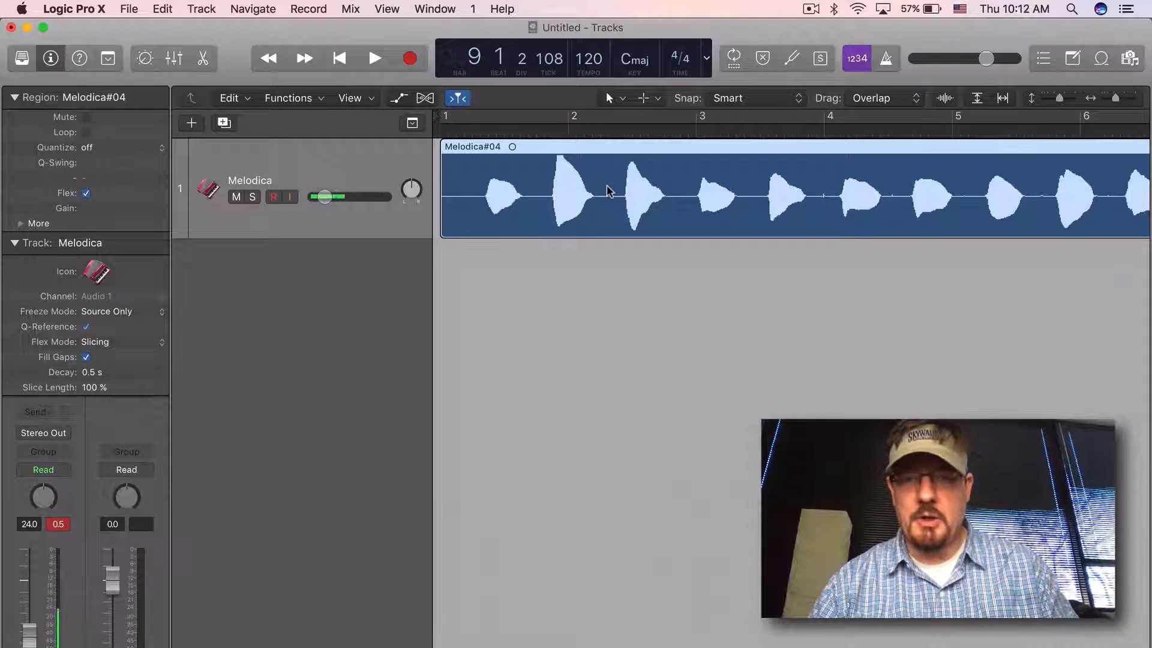
# - Bring up Strip Silence for the Melodica#04 region via its context menu's Split options
pyautogui.rightClick(607, 191)
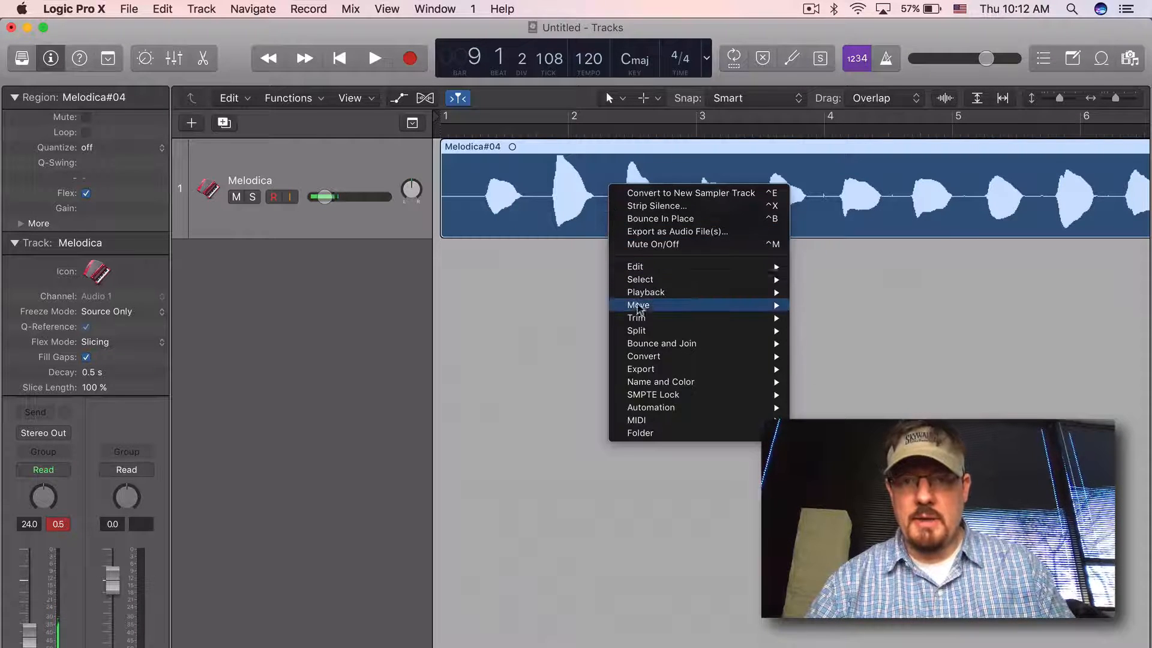
pyautogui.moveTo(636, 330)
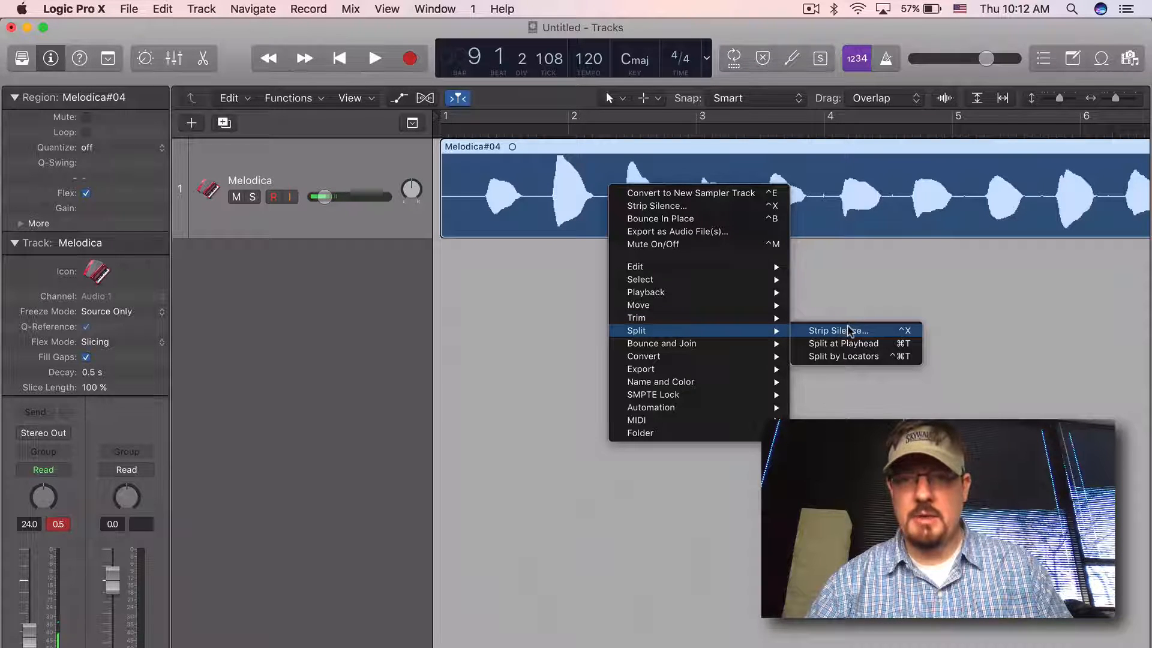
pyautogui.click(838, 329)
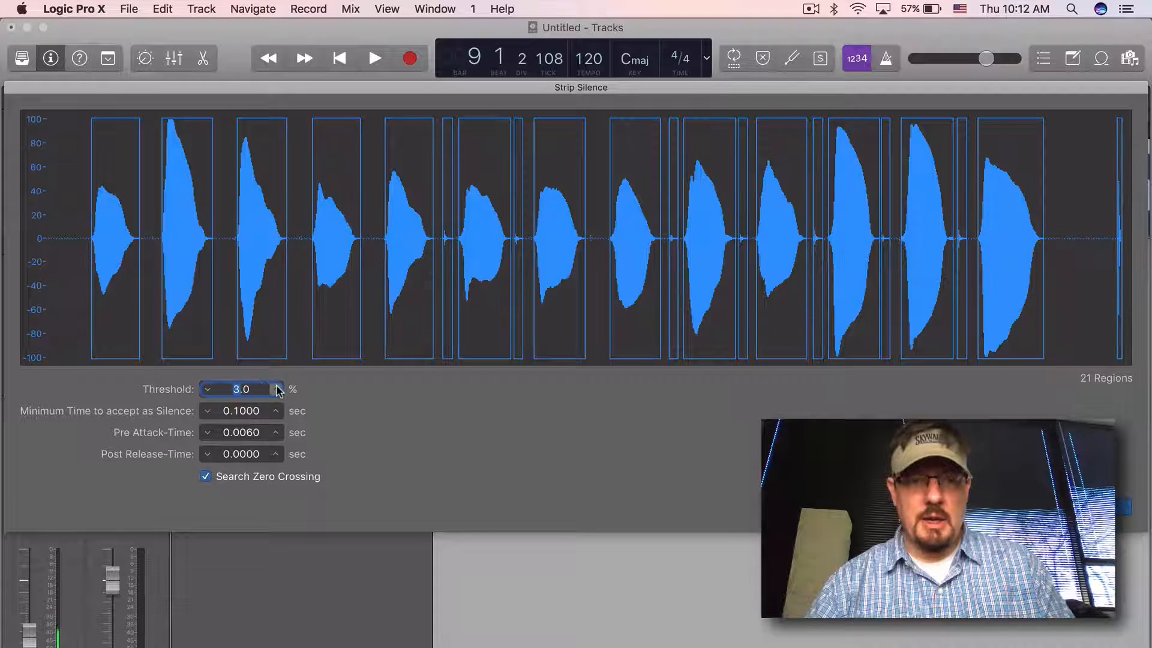
# - Adjust the Strip Silence threshold (10, 6, 7, then 9%) and apply it, splitting into 13 note regions
pyautogui.click(276, 389)
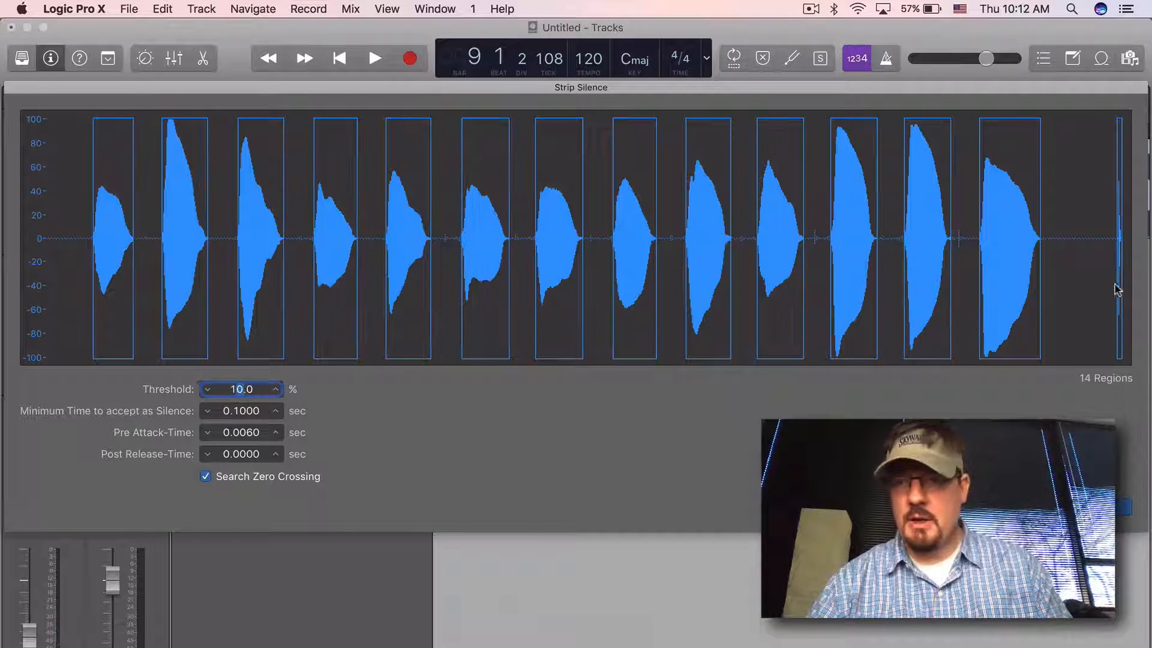
pyautogui.moveTo(885, 250)
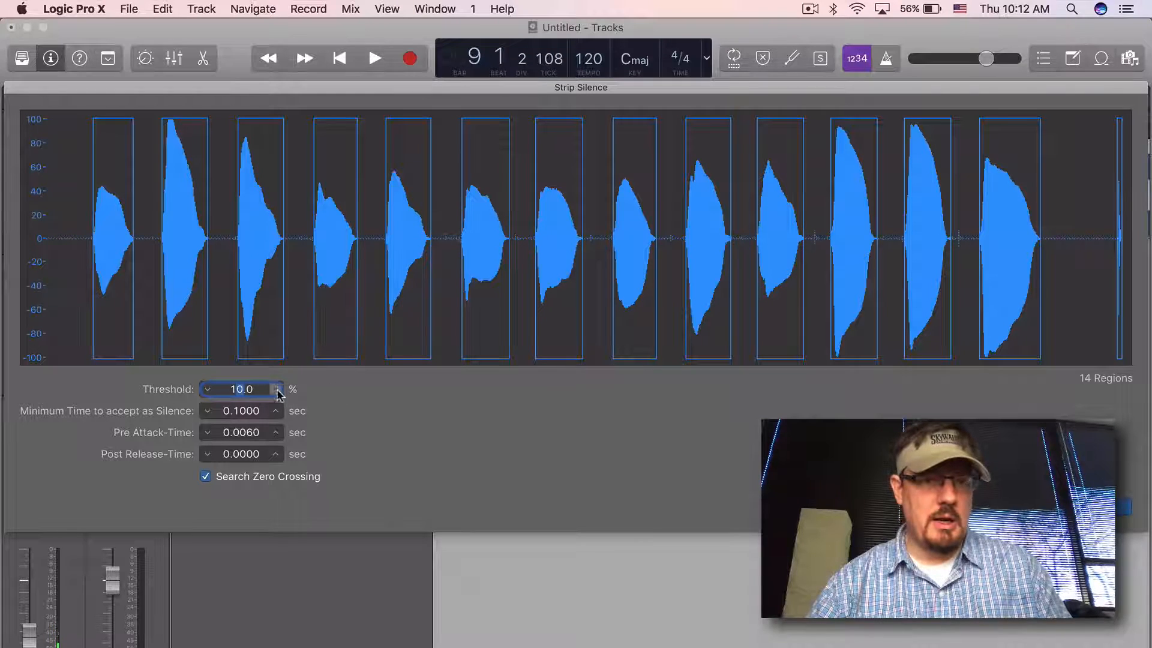
pyautogui.click(206, 394)
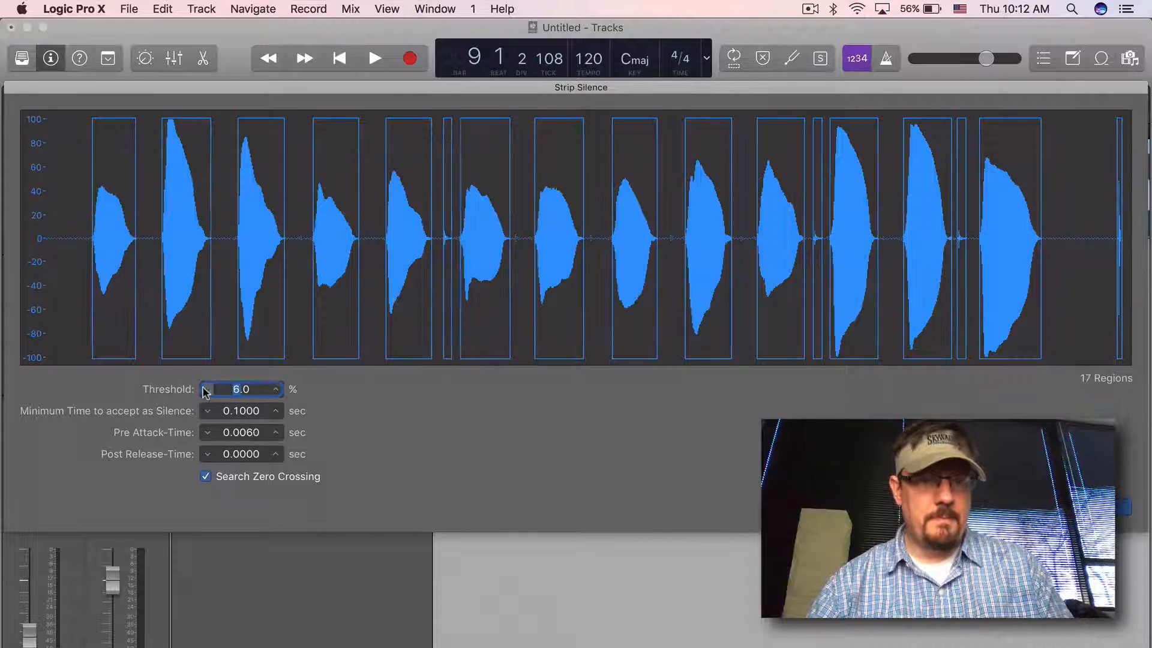
pyautogui.click(276, 385)
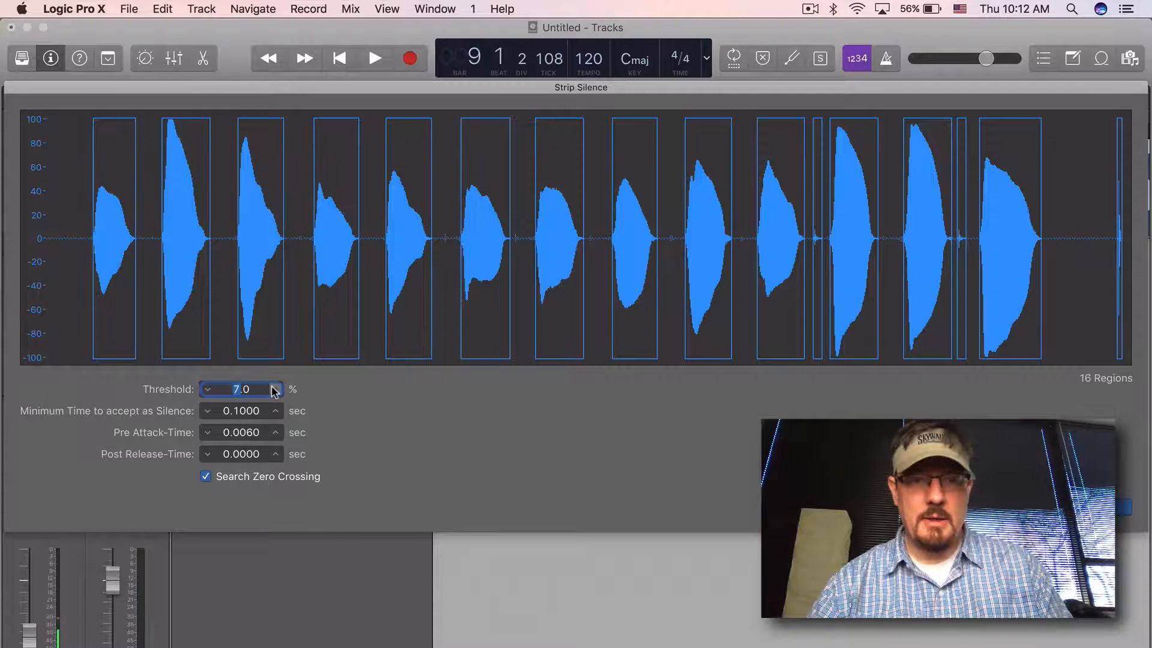
pyautogui.click(274, 389)
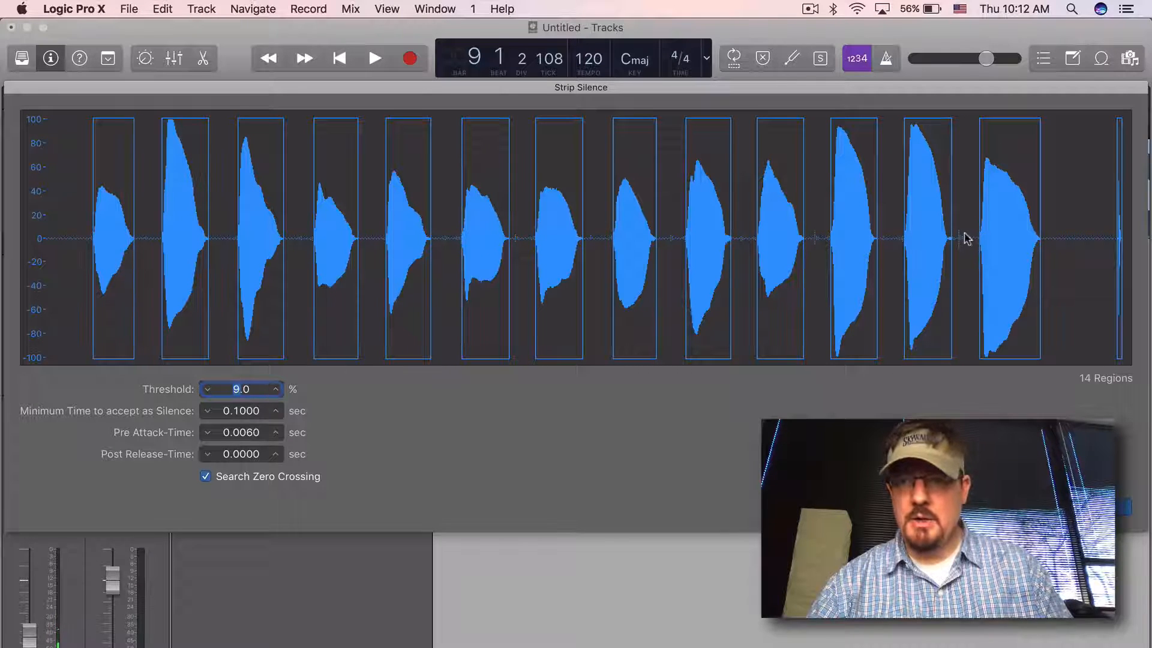
pyautogui.click(275, 384)
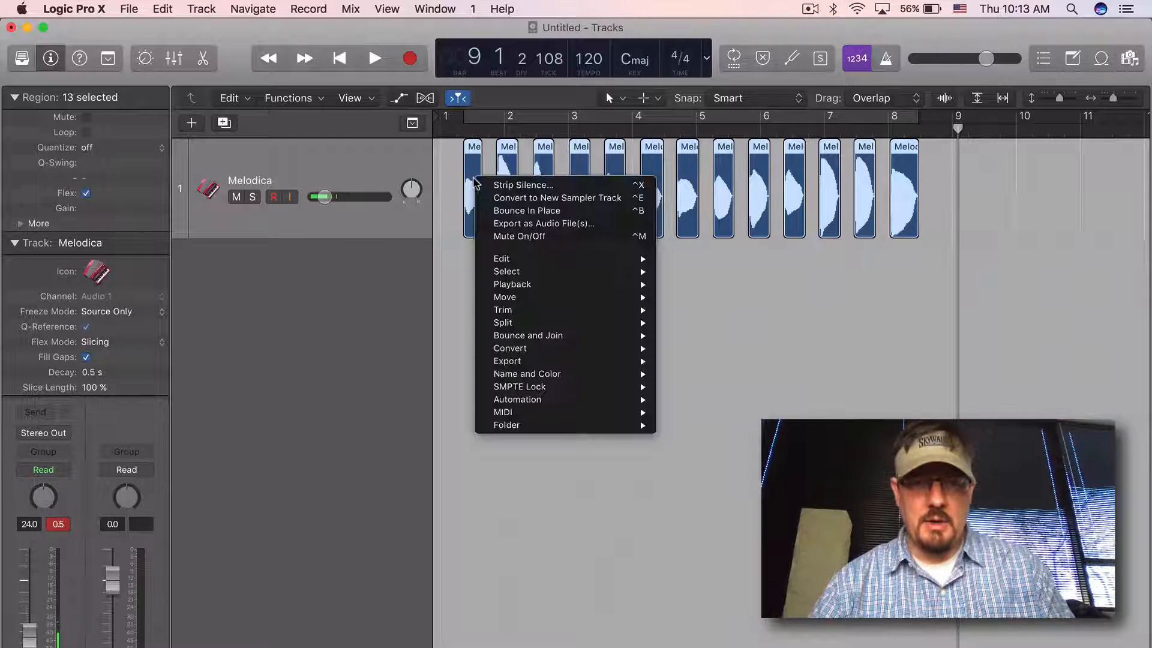
pyautogui.moveTo(510, 347)
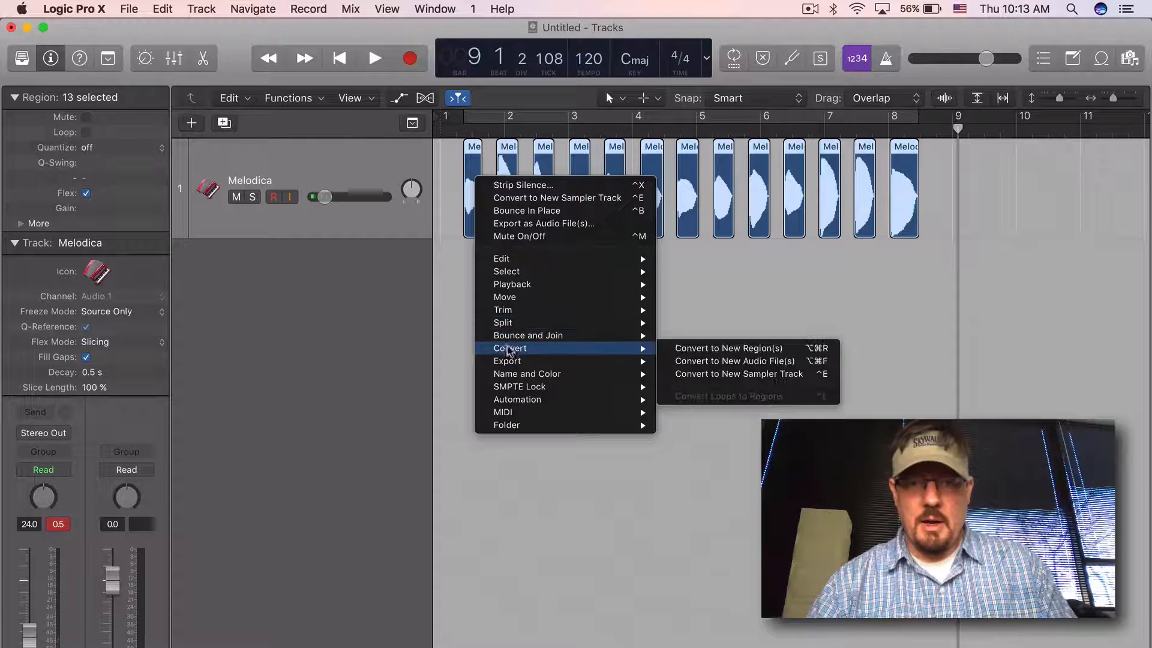
pyautogui.moveTo(739, 374)
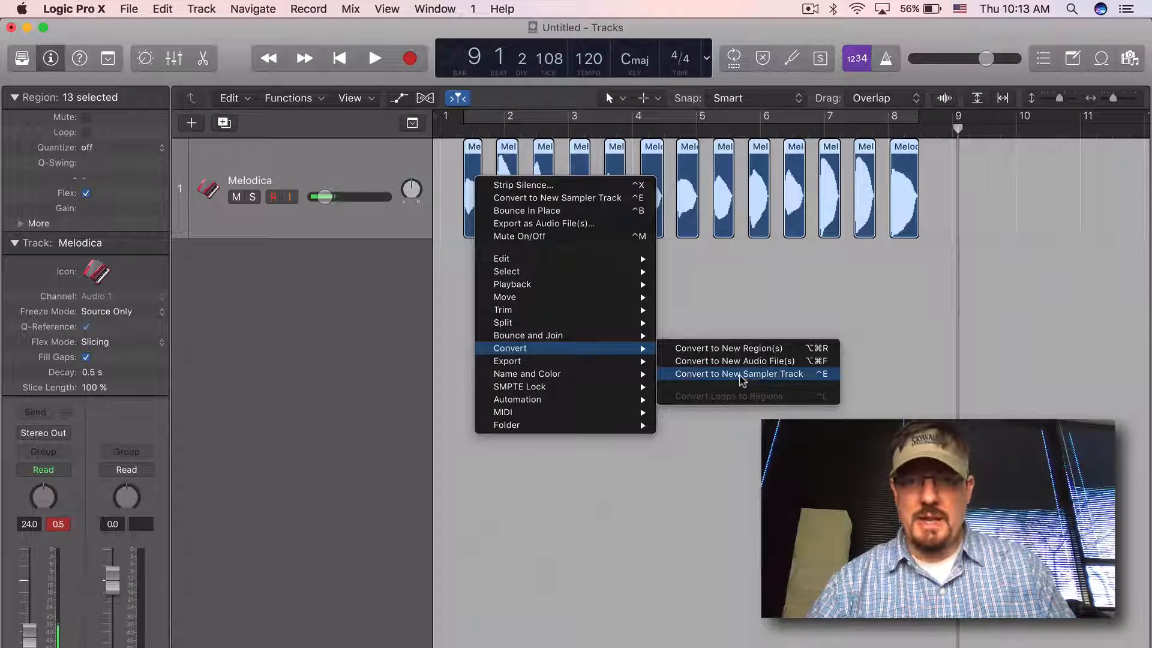
# - Start Convert to New Sampler Track for the 13 selected Melodica regions
pyautogui.click(739, 374)
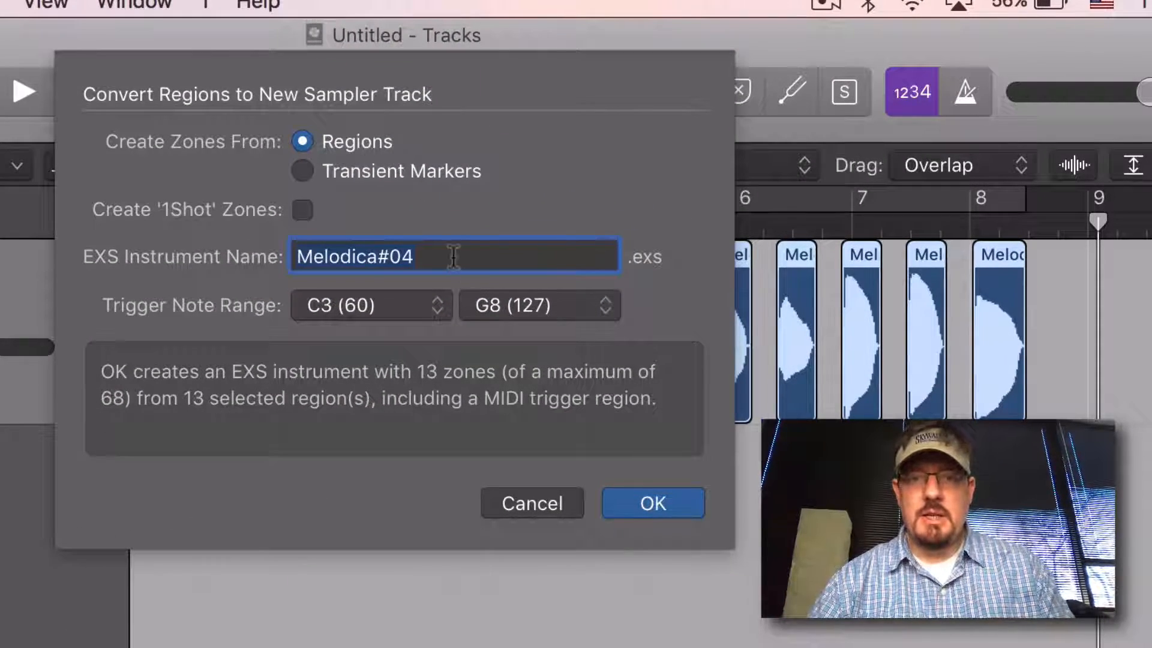
# - Name the EXS instrument 'Melodica' and confirm creating the new sampler track
pyautogui.write('N')
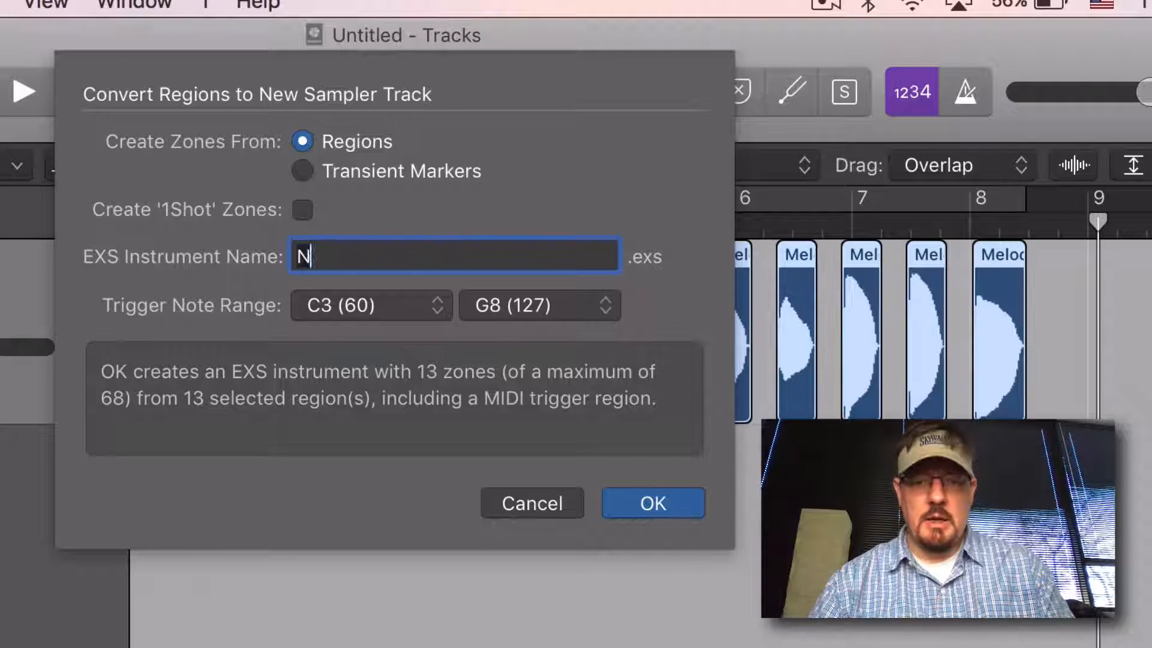
pyautogui.press('backspace')
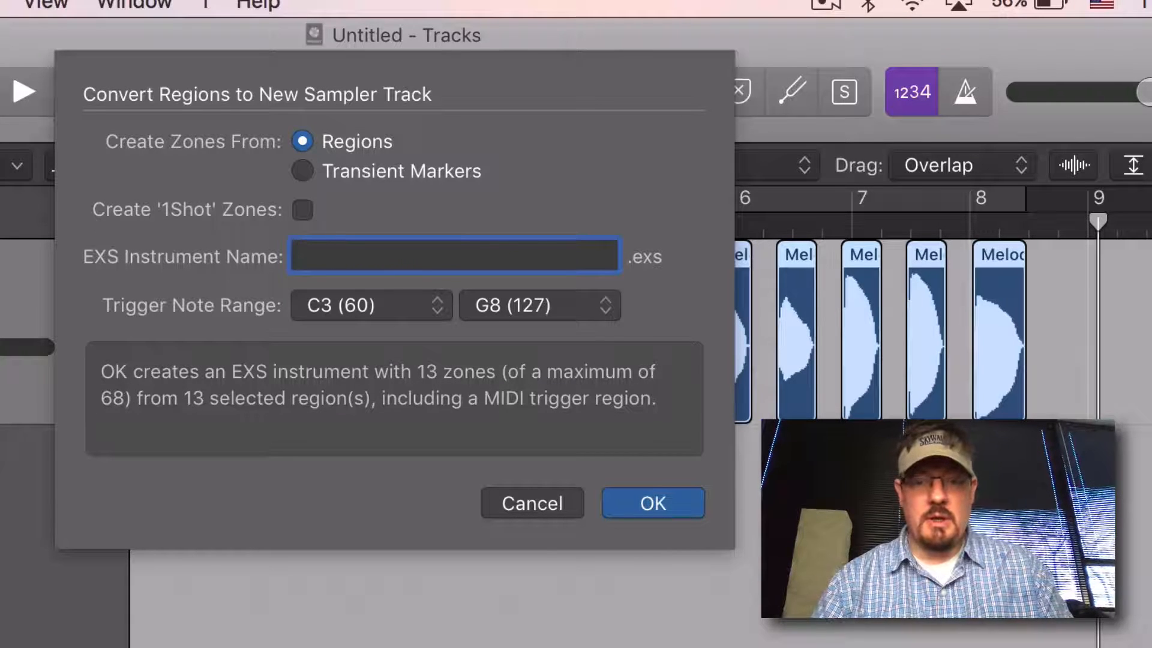
pyautogui.write('Melodica')
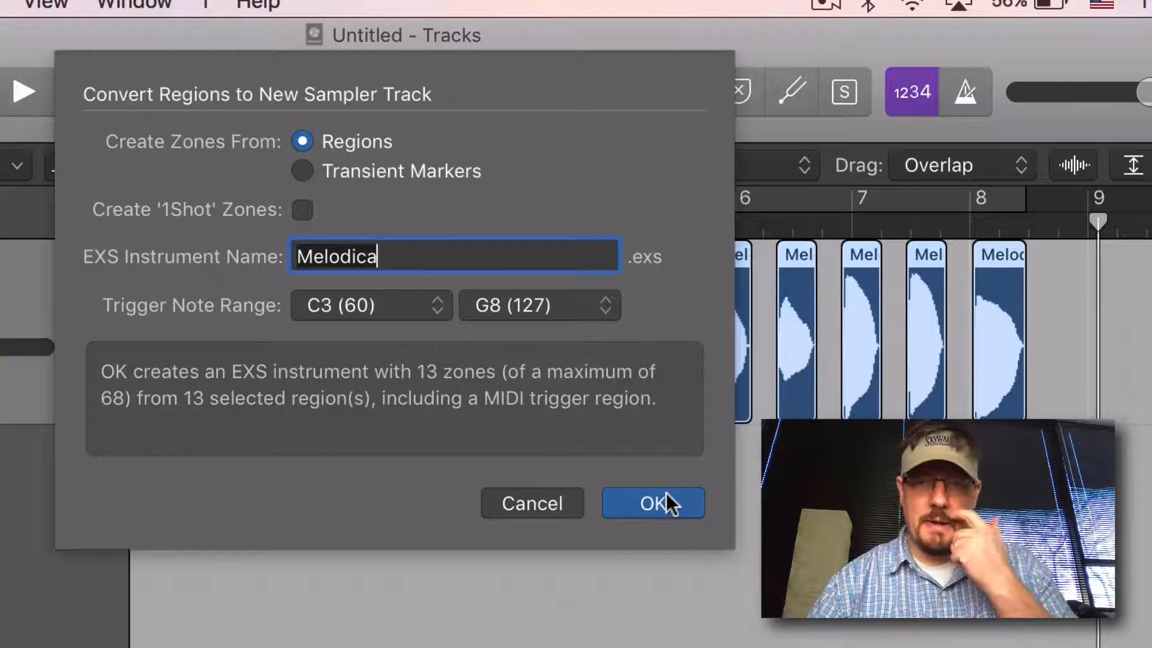
pyautogui.click(652, 503)
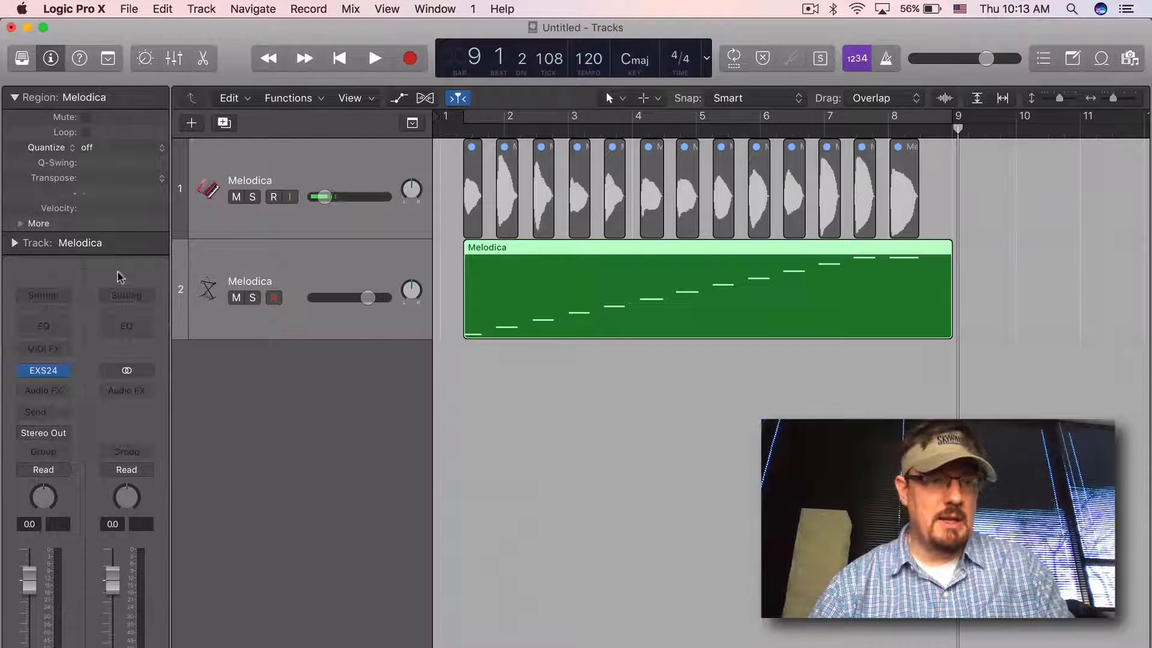
# - Review the Melodica EXS24 zones mapped C3 to C4 in the Instrument Editor, then close it
pyautogui.click(43, 371)
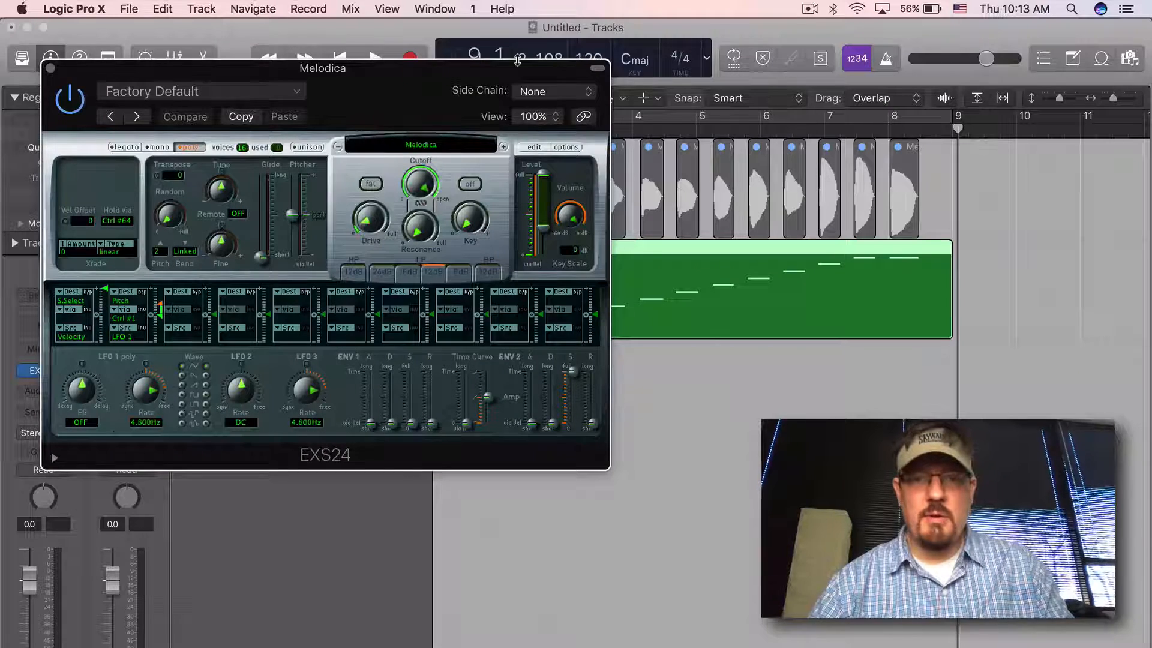
pyautogui.click(568, 146)
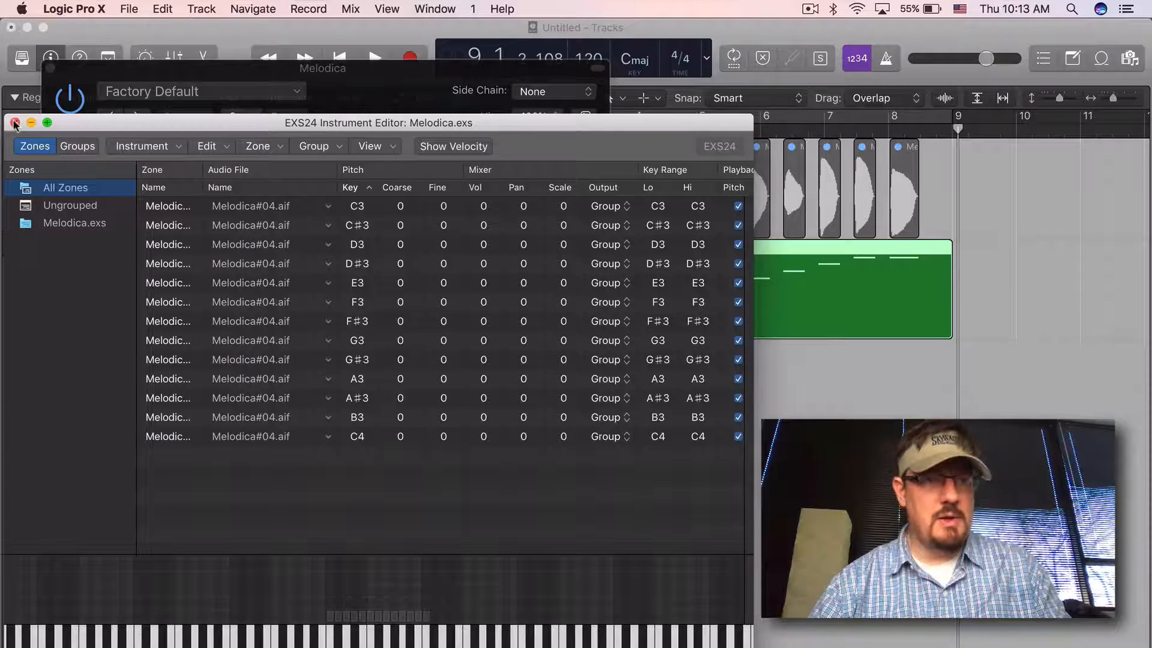
pyautogui.click(14, 122)
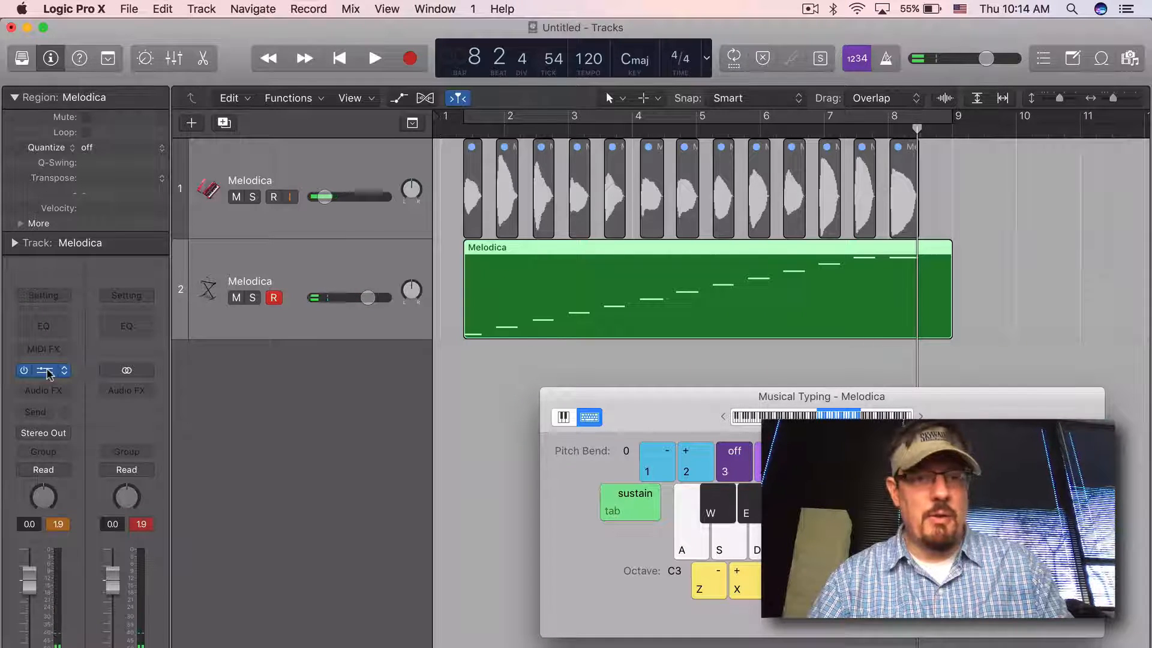
# - Reopen the Melodica sampler instrument slot from the channel strip
pyautogui.click(43, 371)
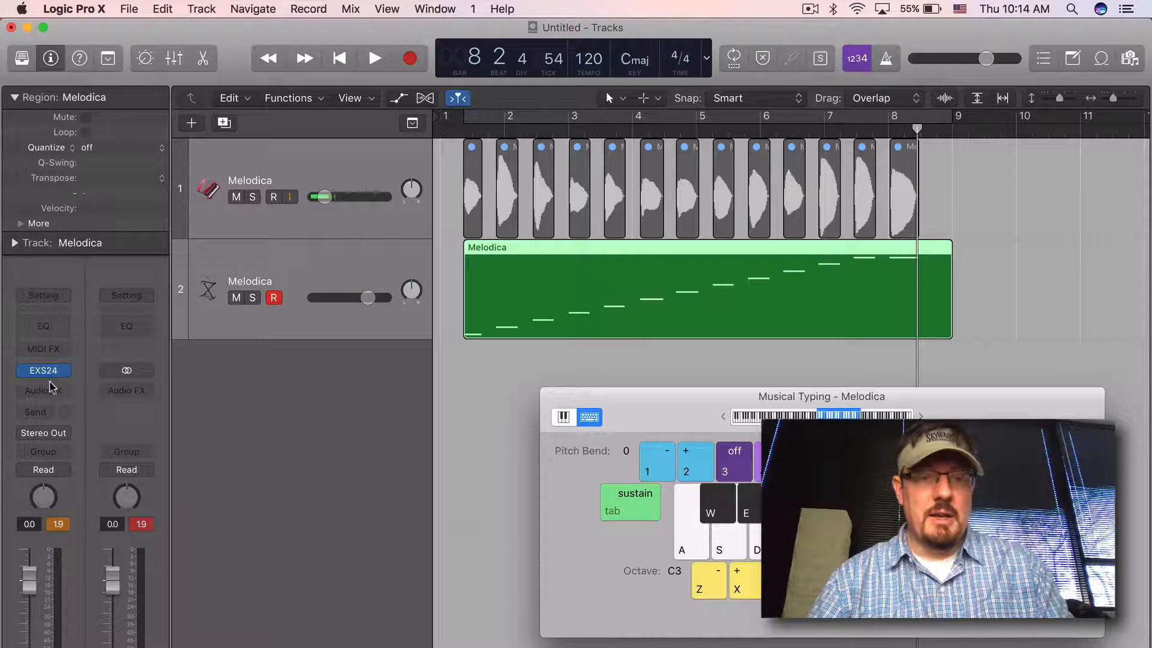
pyautogui.click(43, 371)
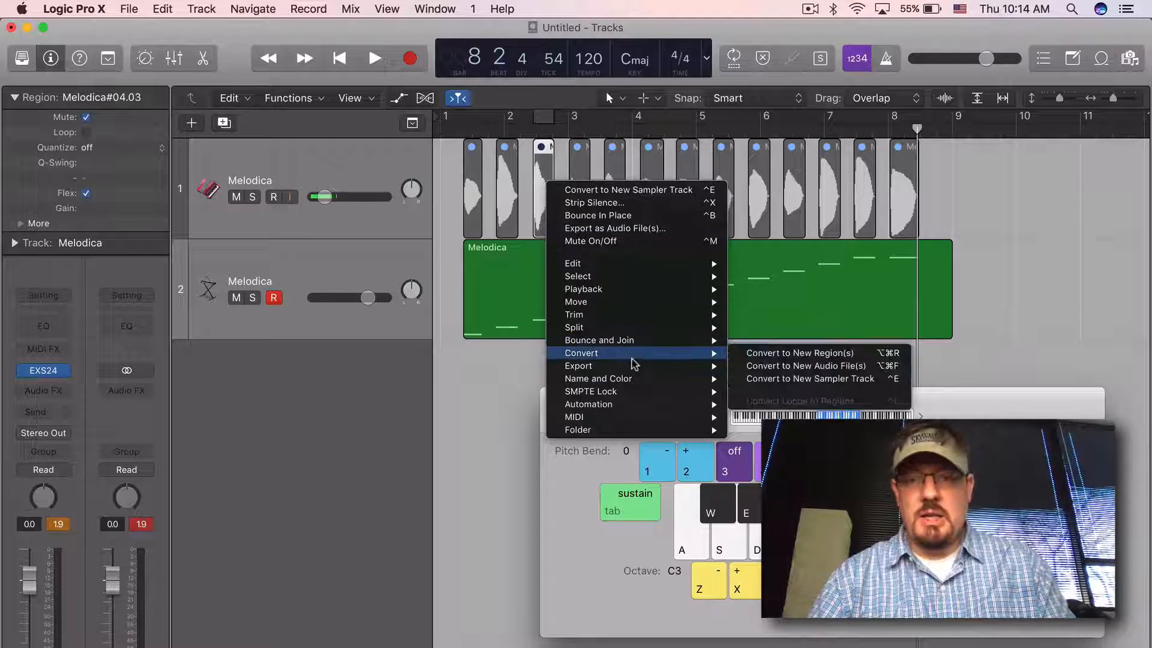
pyautogui.moveTo(809, 378)
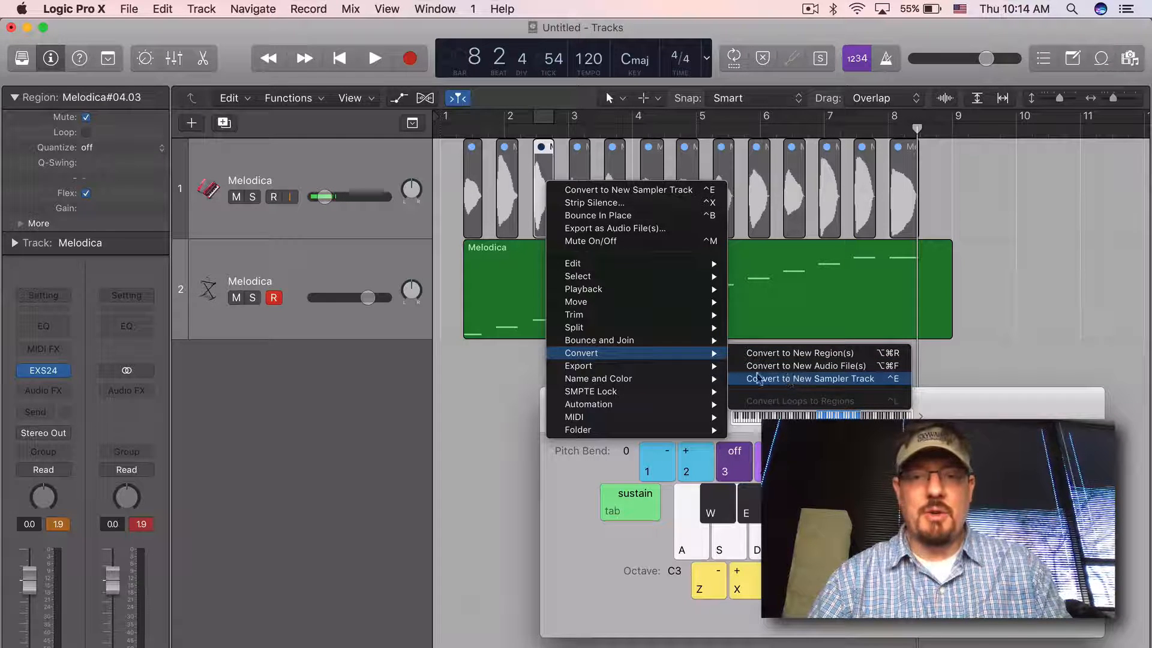